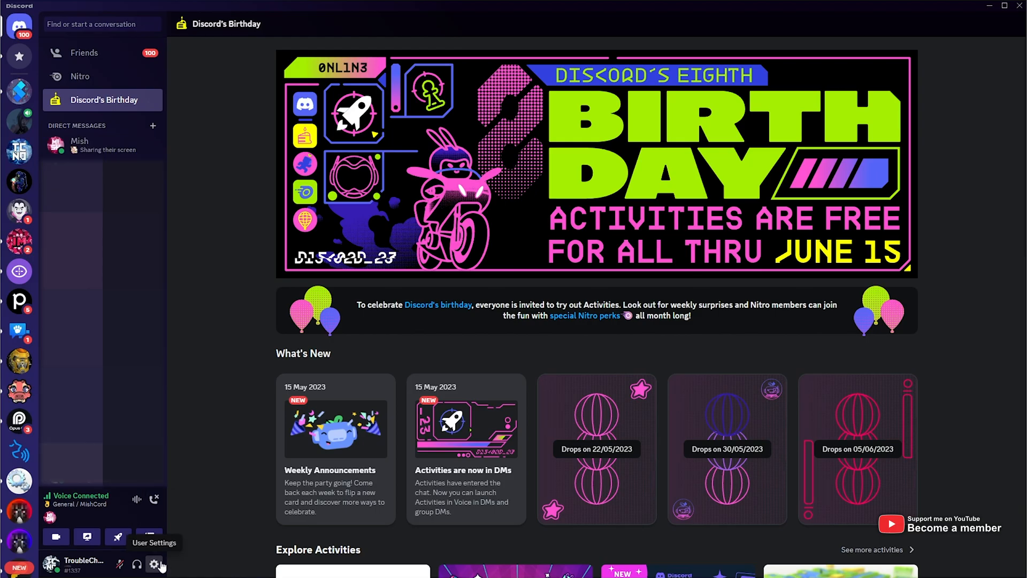
# Check User Settings, then search the TCNO Community server's messages for 'boost' to unlock Party Mode
pyautogui.click(154, 563)
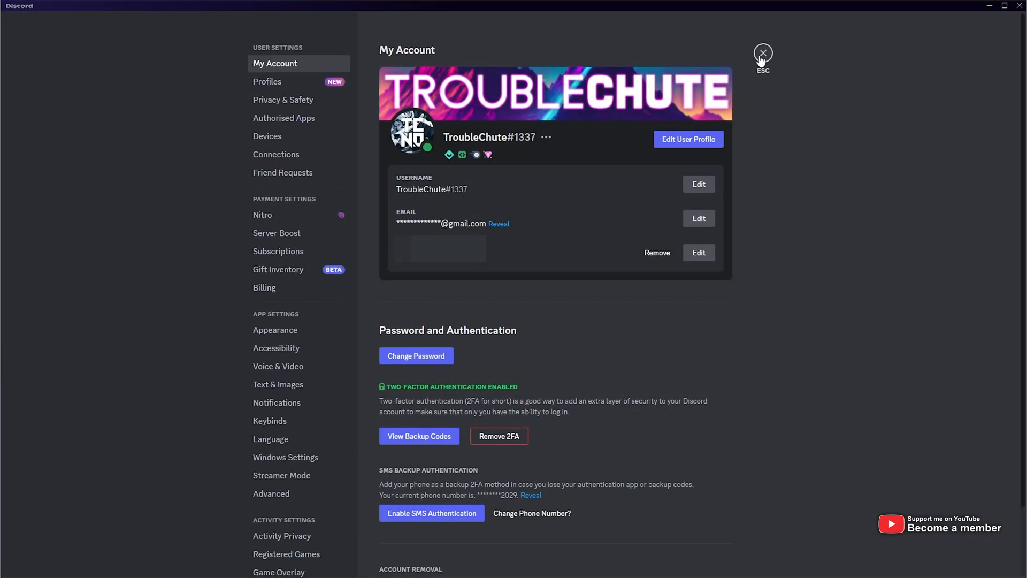
pyautogui.click(762, 52)
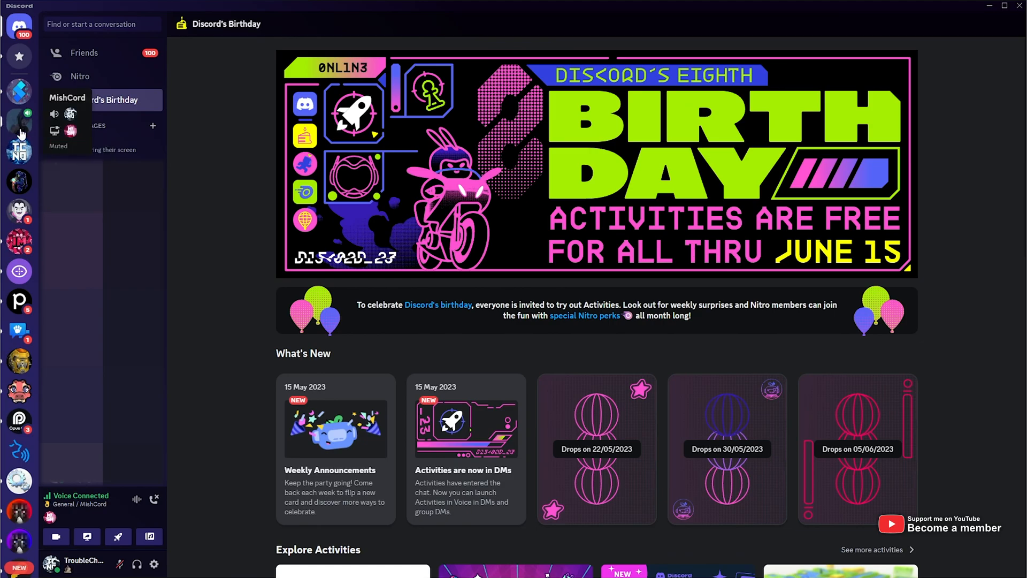
pyautogui.moveTo(19, 151)
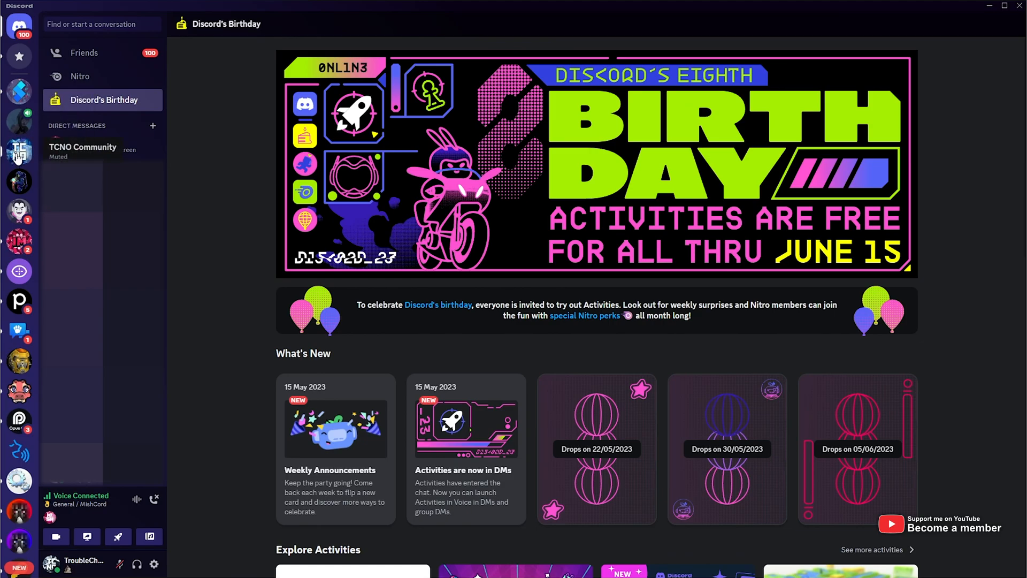
pyautogui.click(19, 151)
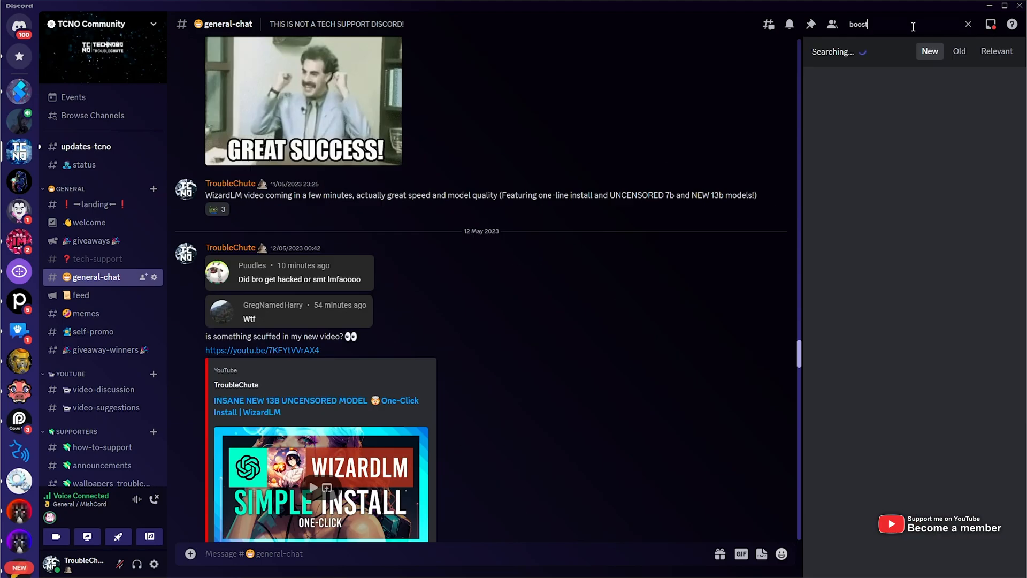
pyautogui.press('Enter')
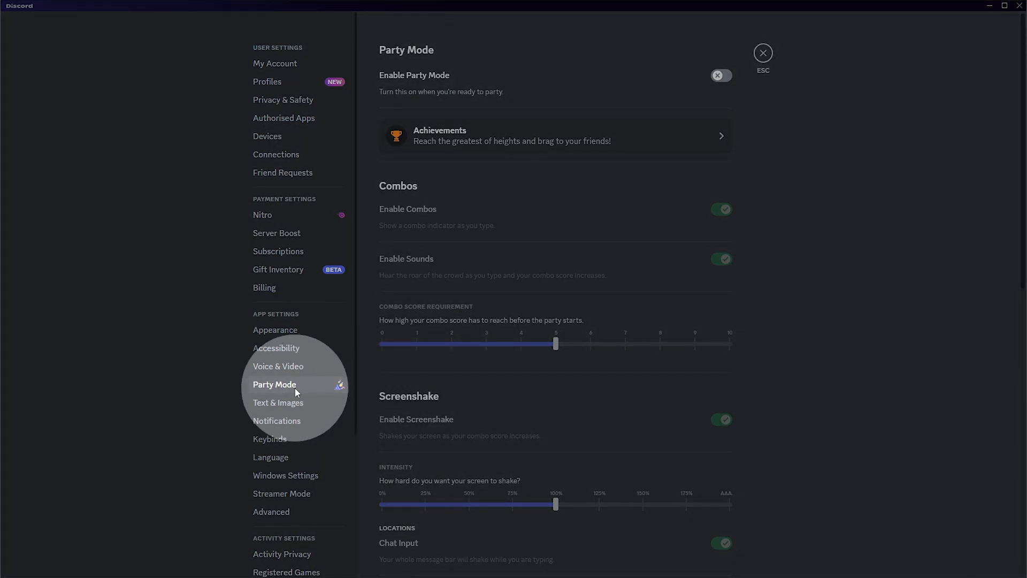
# Enable Party Mode, type random text in chat to see the combo counter, and reopen settings
pyautogui.click(719, 75)
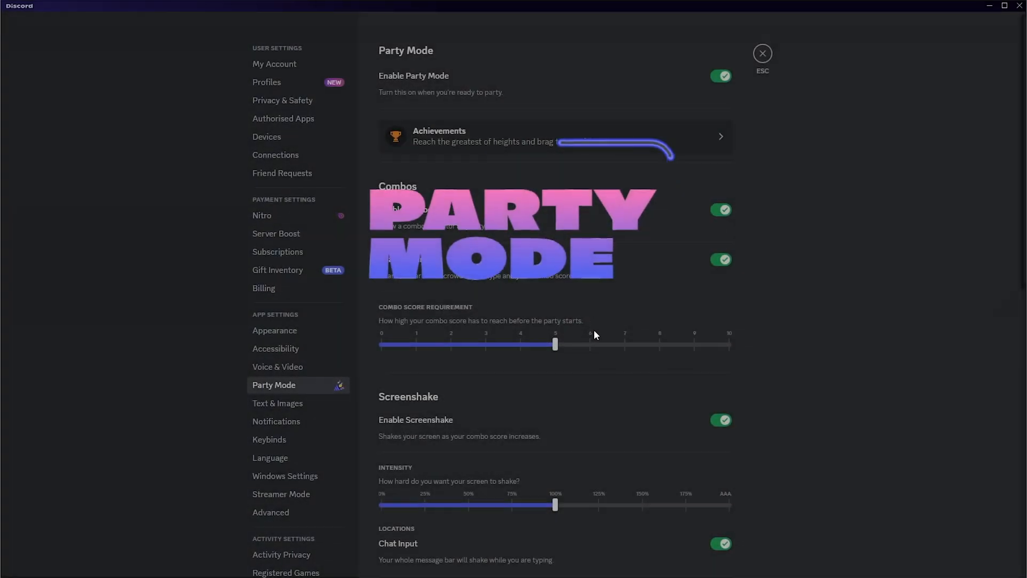
pyautogui.click(762, 53)
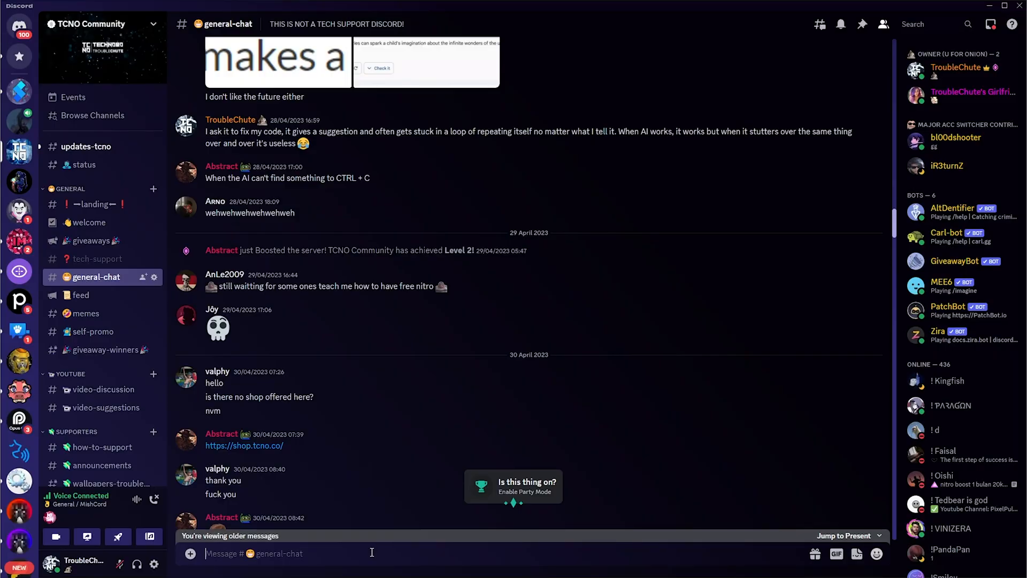
pyautogui.write('asdklamsdklmasdlkasmdlasmdlkasmd')
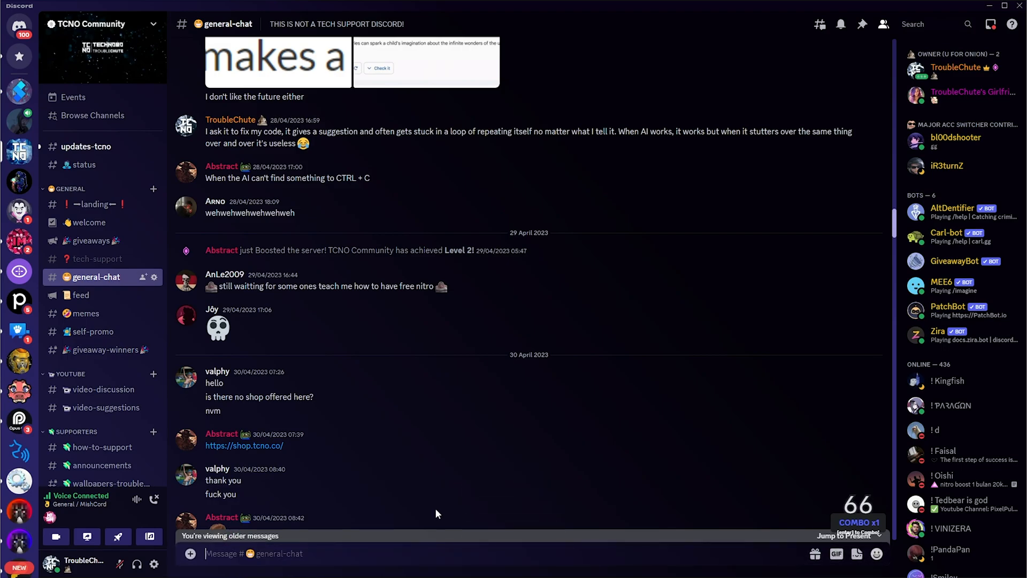
pyautogui.click(154, 564)
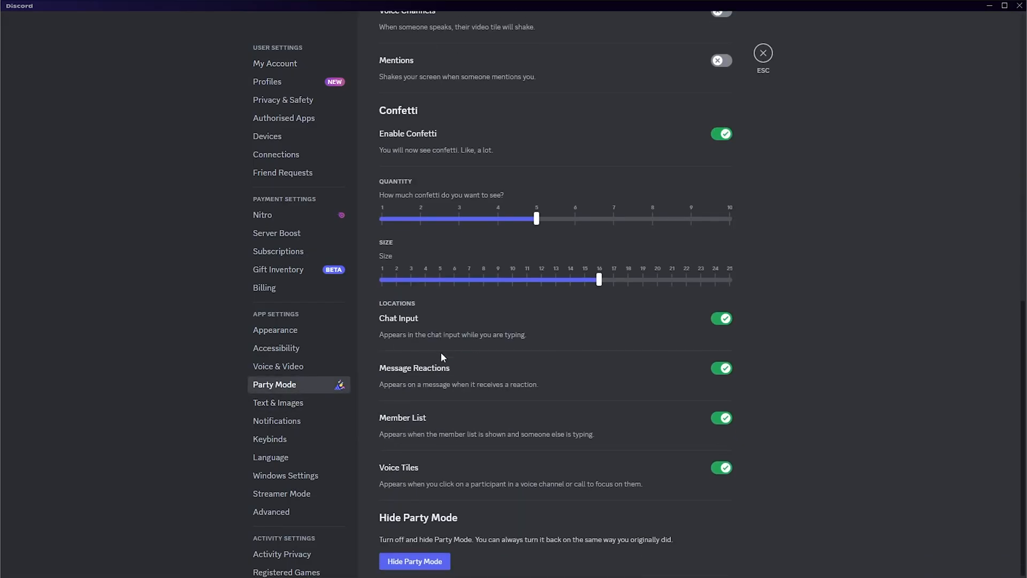